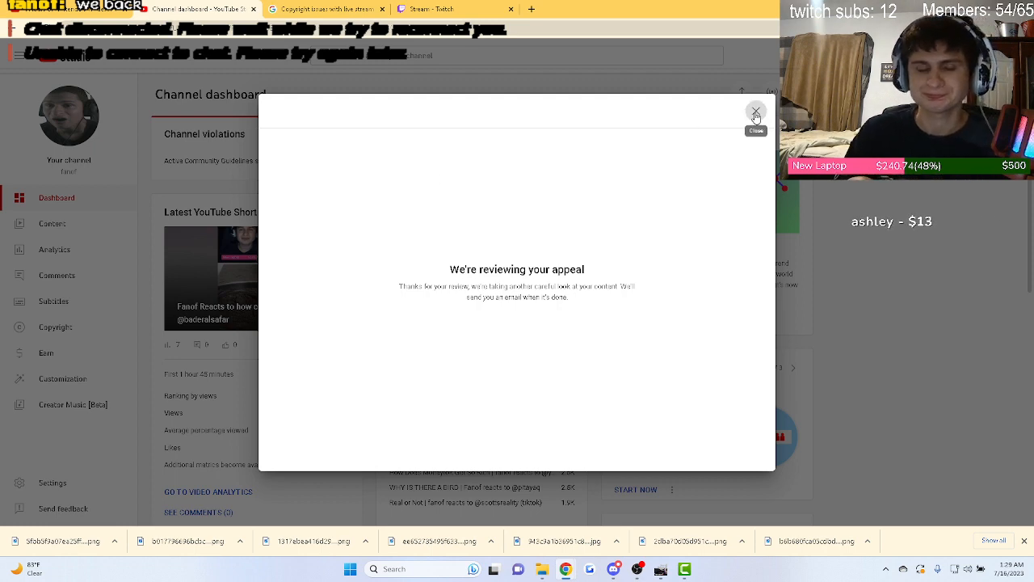
- Dismiss the 'We're reviewing your appeal' notice for the copyright appeal
left_click(755, 111)
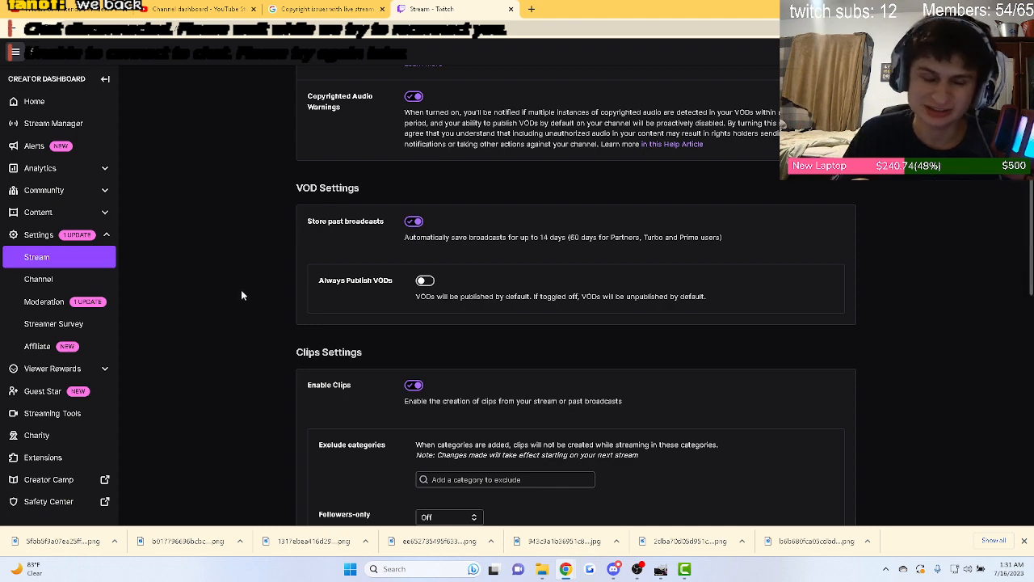
scroll("up", 3)
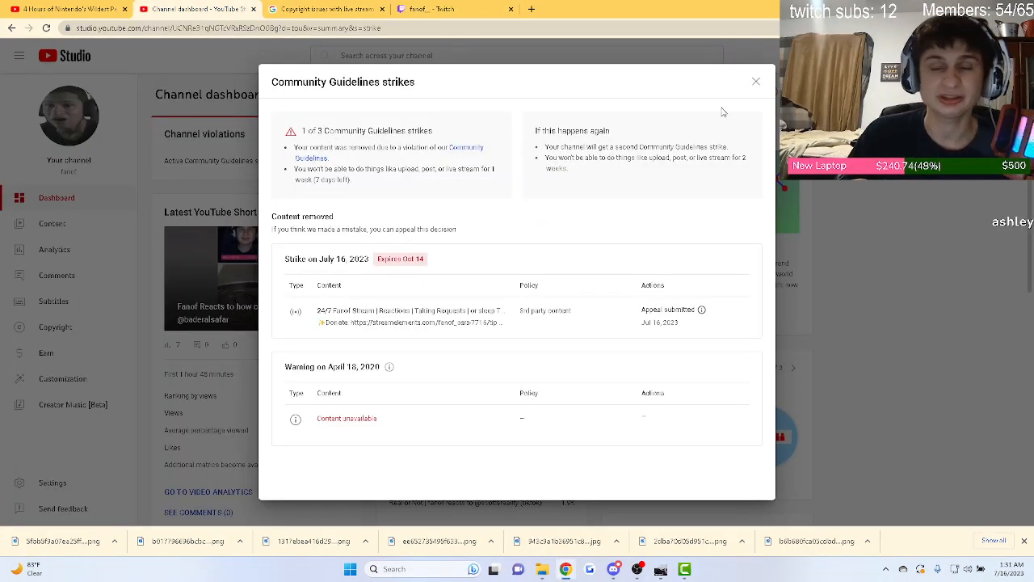
mouse_move(756, 80)
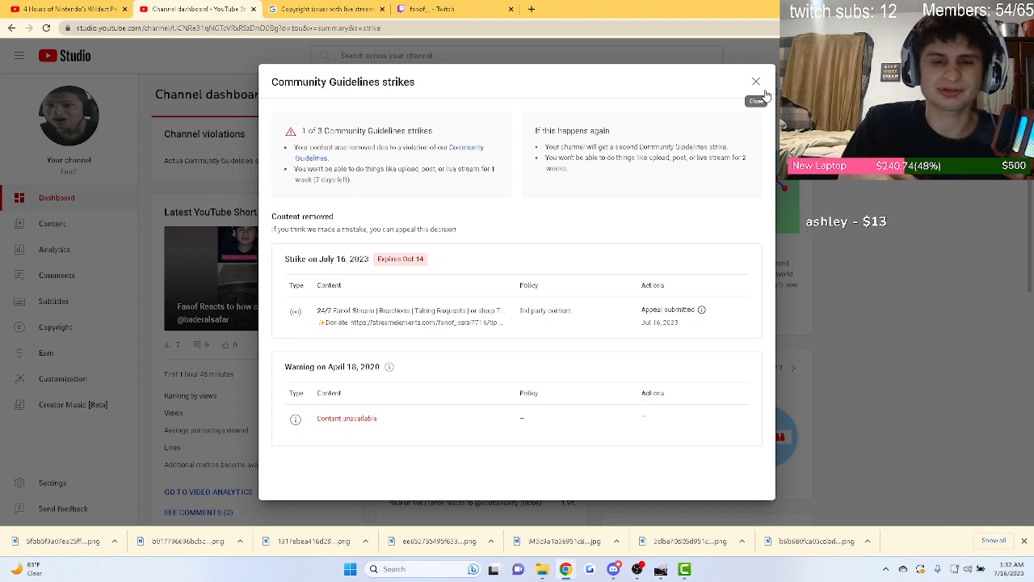
mouse_move(756, 97)
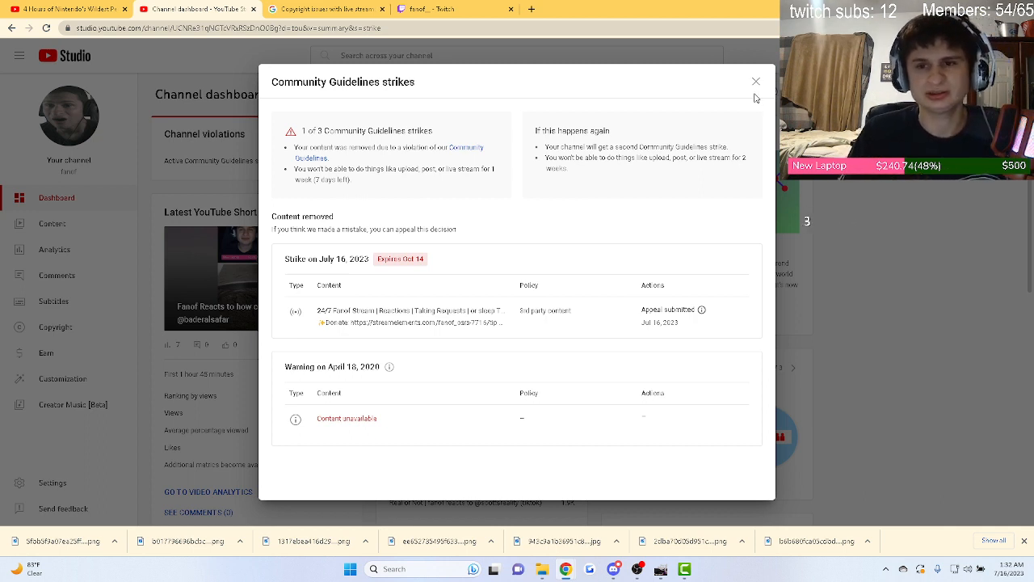
- Close the strikes details and view the 28-day analytics: 169.8K views, $328.98 revenue
left_click(756, 81)
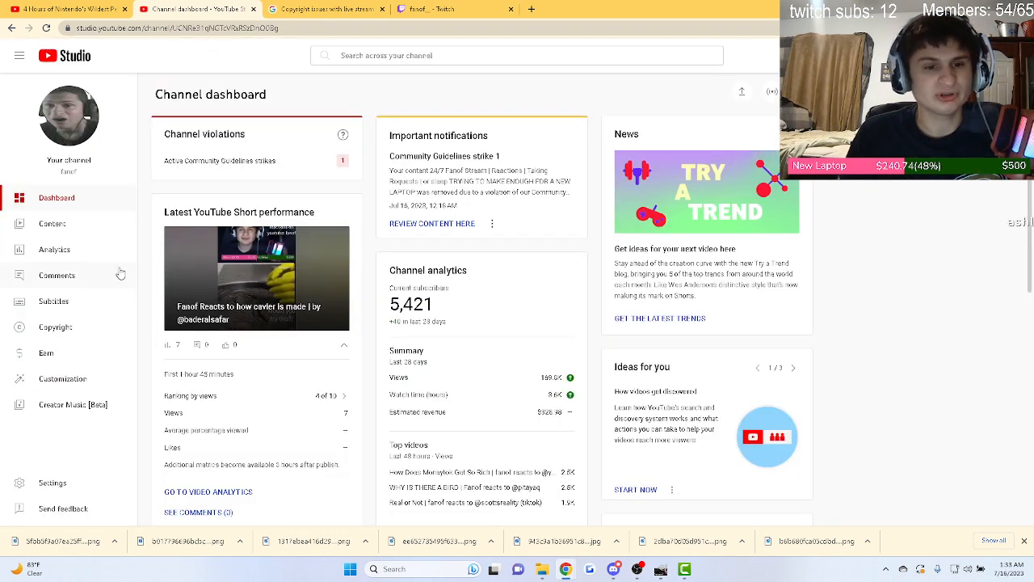
left_click(53, 249)
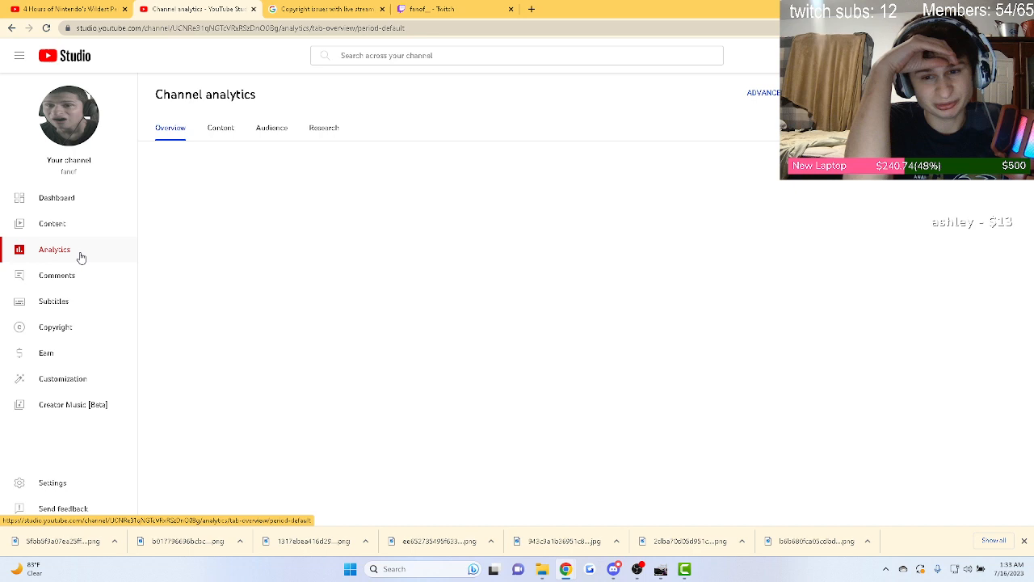
left_click(54, 249)
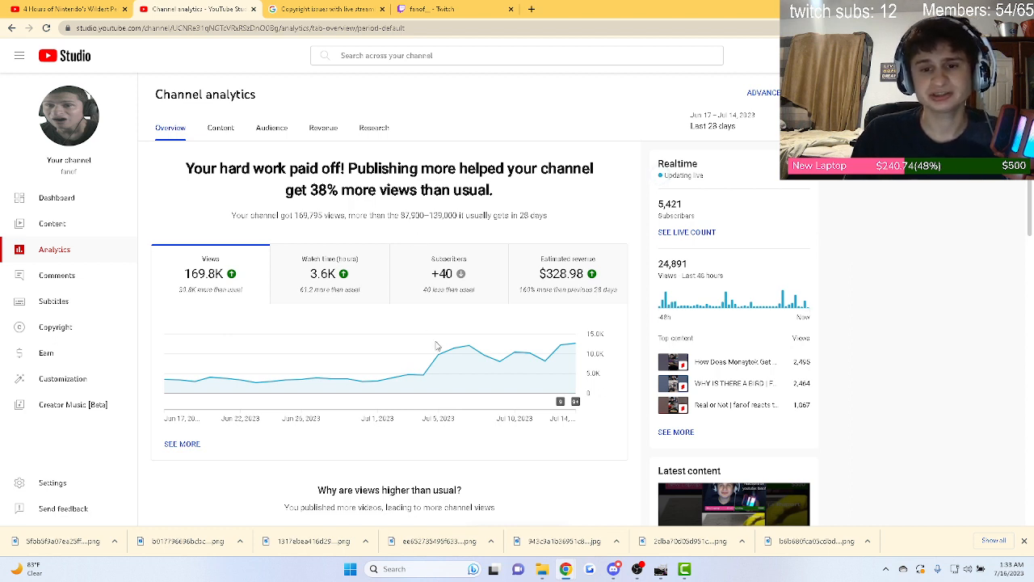
mouse_move(500, 354)
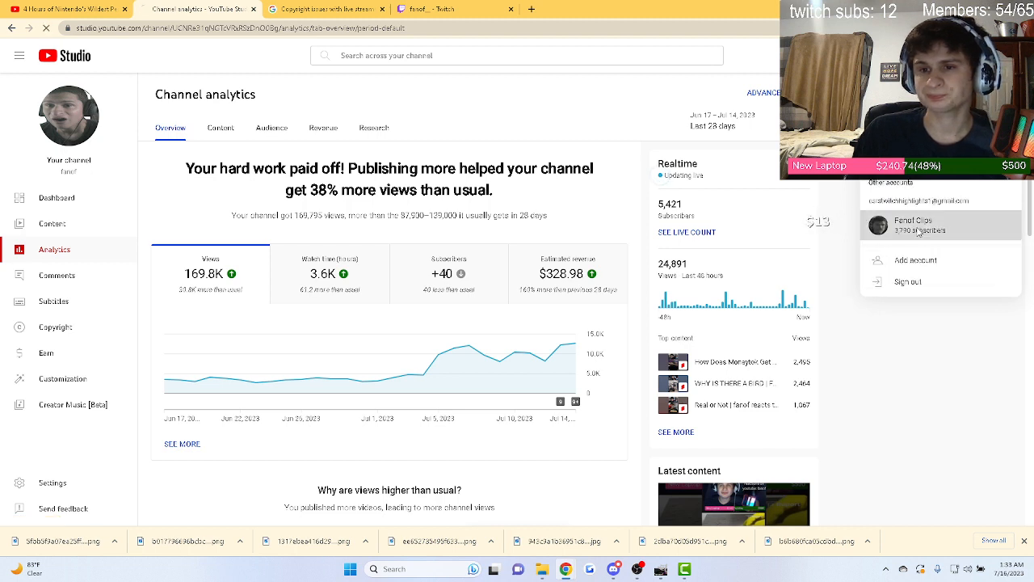
- Switch to the 3,790-subscriber second channel and view its uploaded videos
left_click(912, 225)
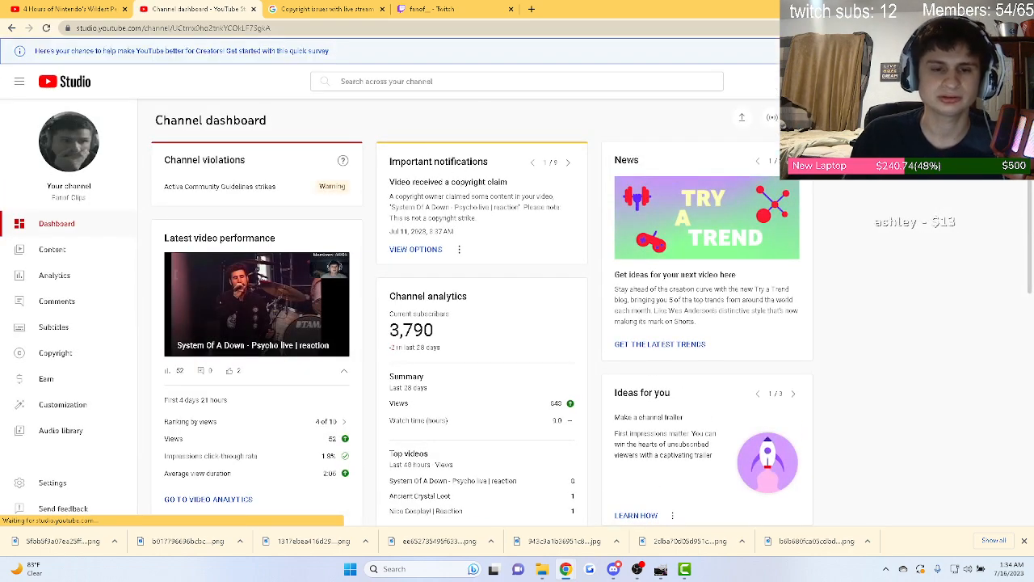
left_click(51, 249)
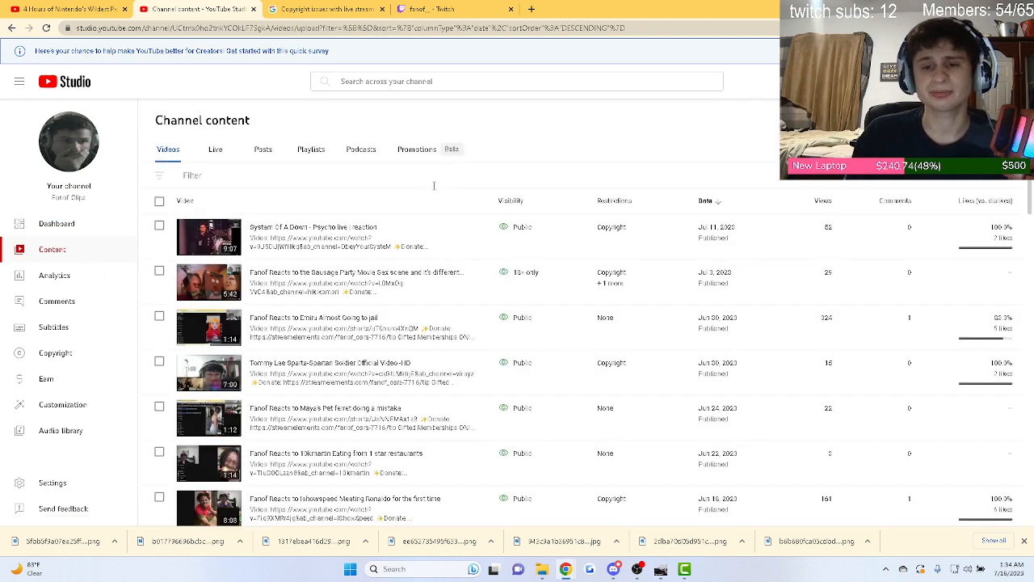
- Scroll through the second channel's videos and back up, then go to the live Twitch stream
scroll("down", 3)
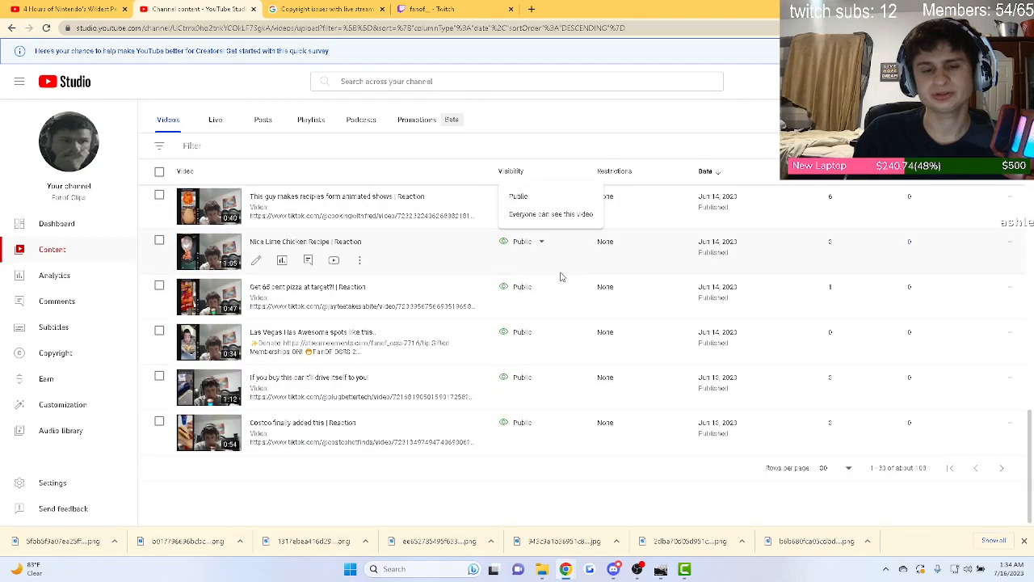
scroll("up", 3)
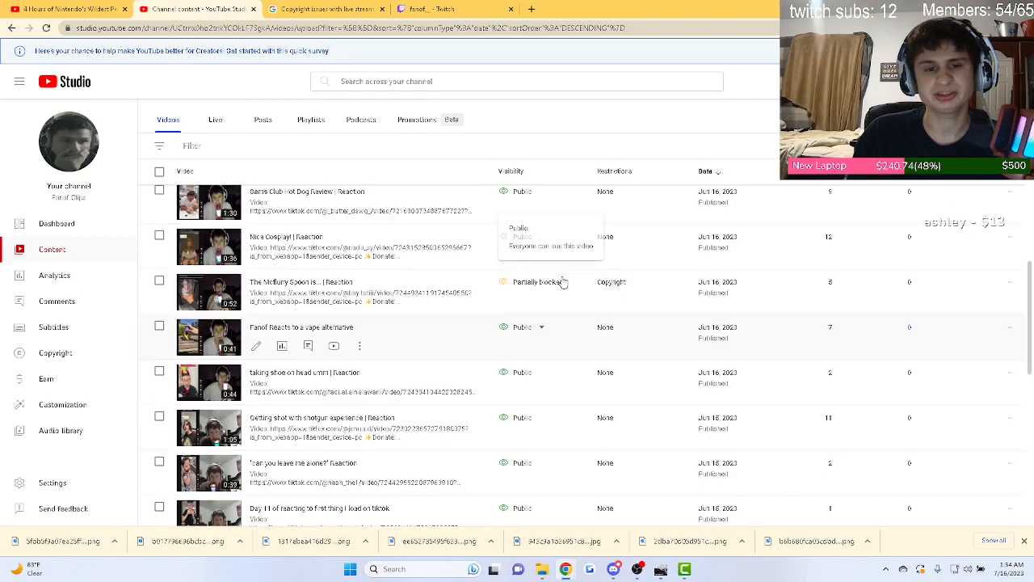
scroll("up", 3)
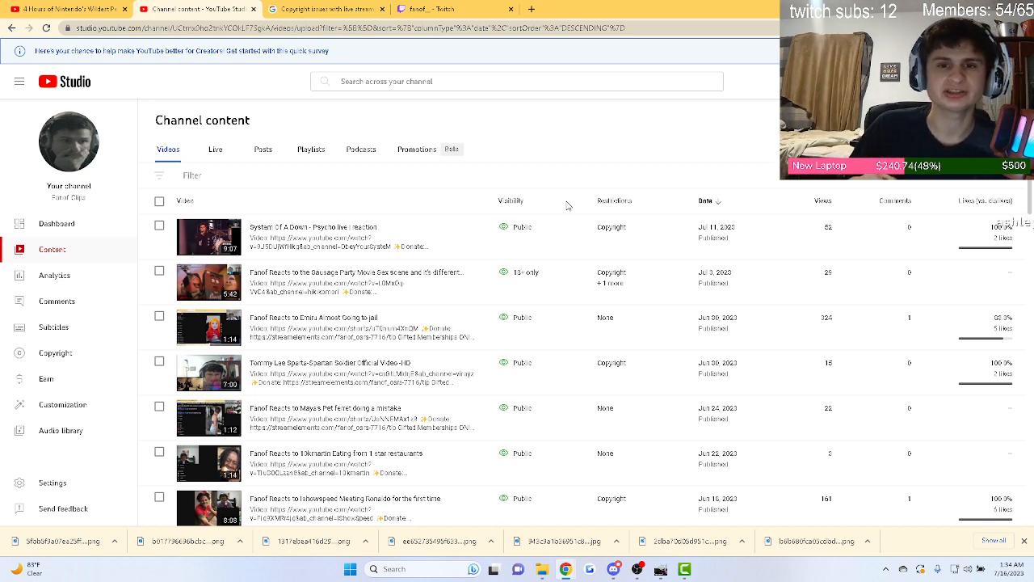
left_click(455, 9)
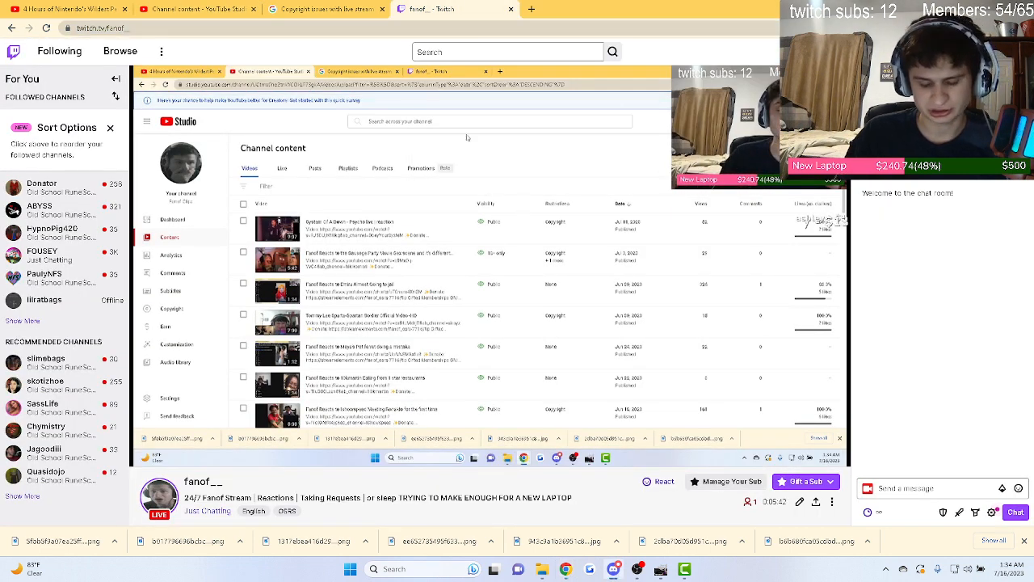
- Back on the second channel's video list, show filter properties such as copyright and visibility
right_click(202, 84)
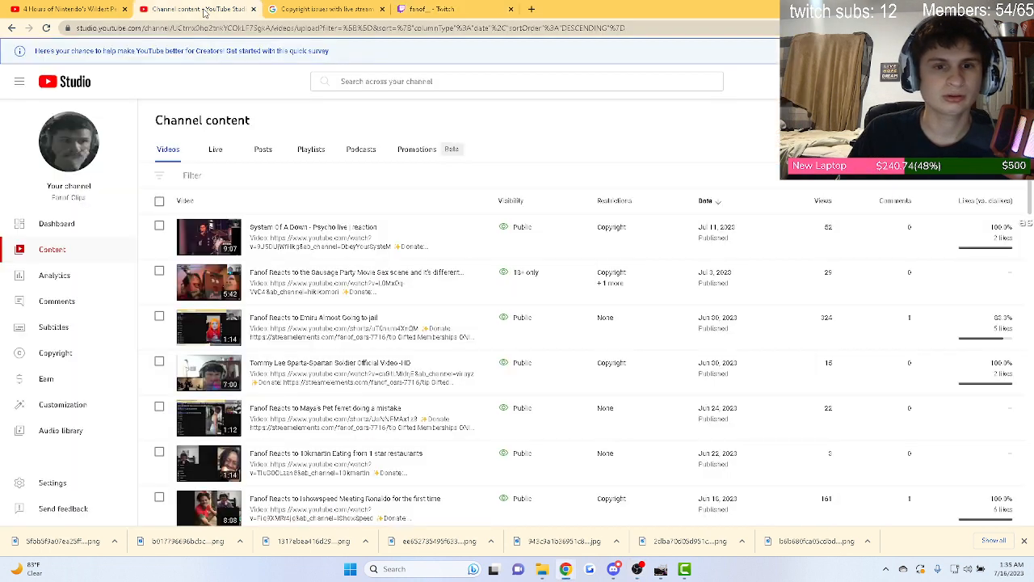
left_click(192, 176)
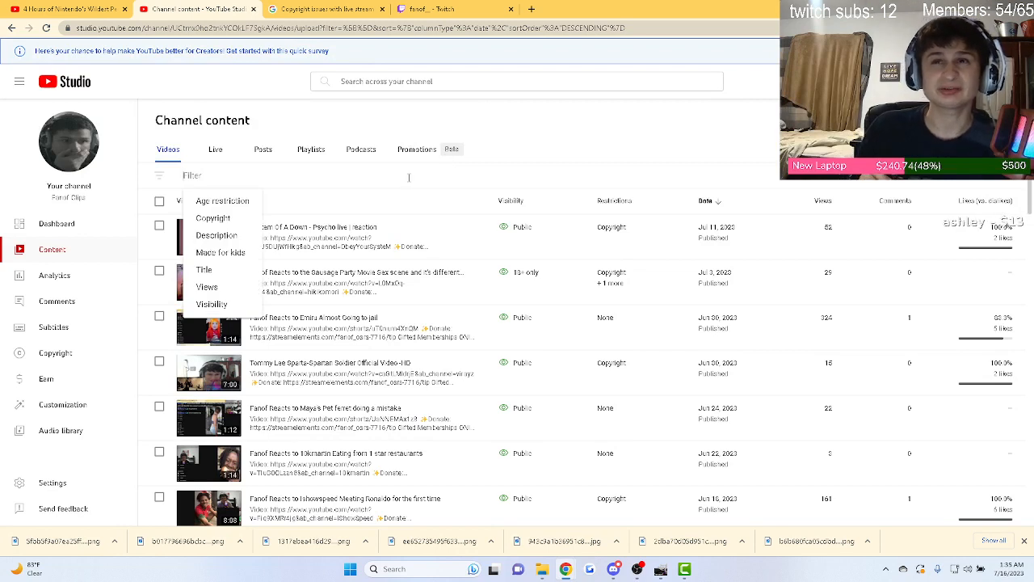